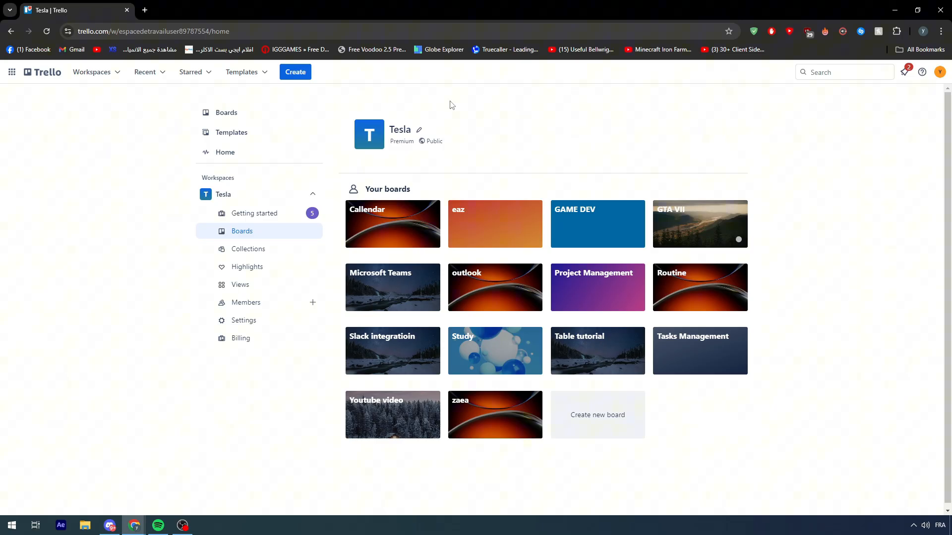
mouse_move(448, 101)
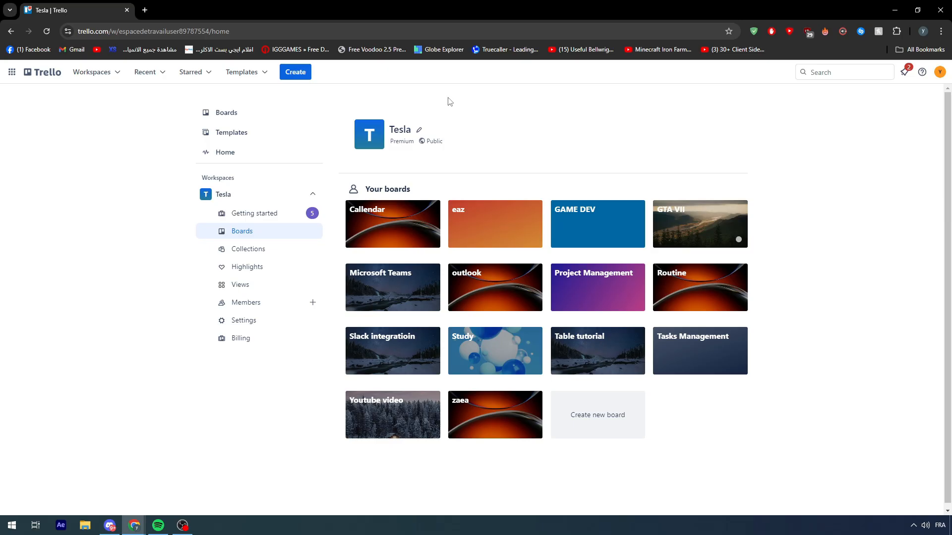
mouse_move(266, 187)
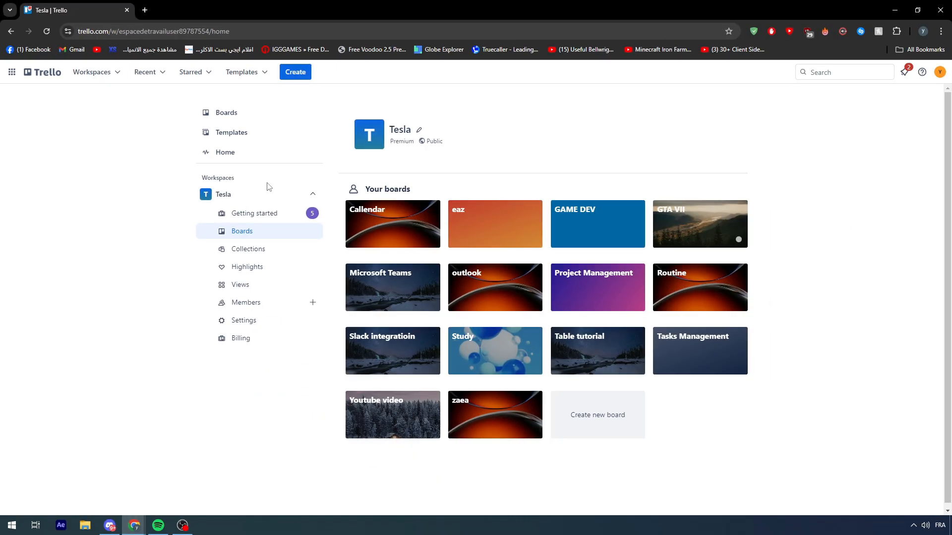
mouse_move(422, 271)
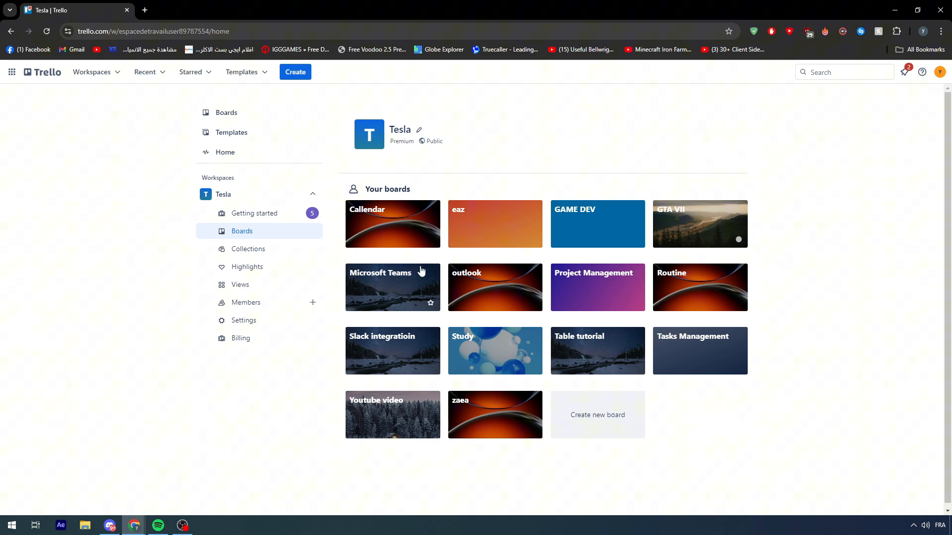
mouse_move(435, 277)
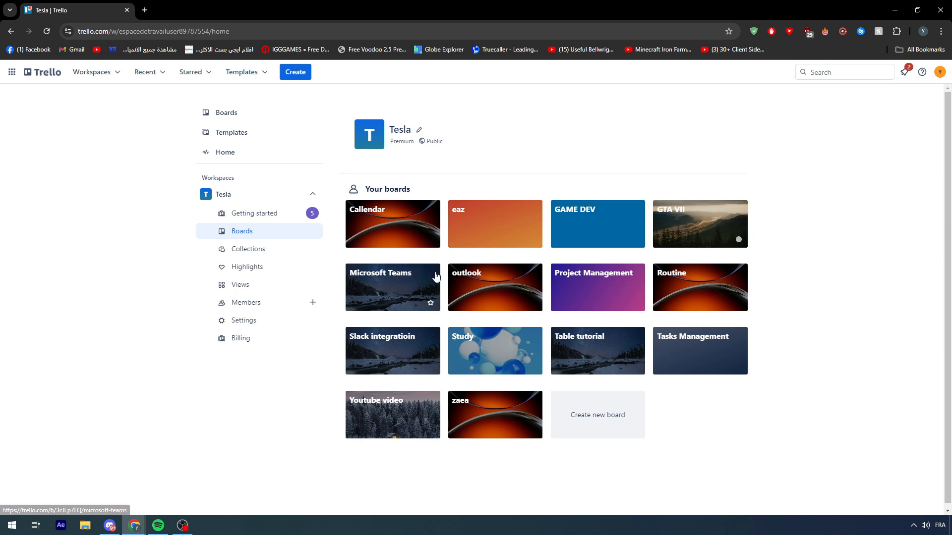
- Dismiss the new board form and open the Callendar board from the Tesla workspace
scroll(down, 3)
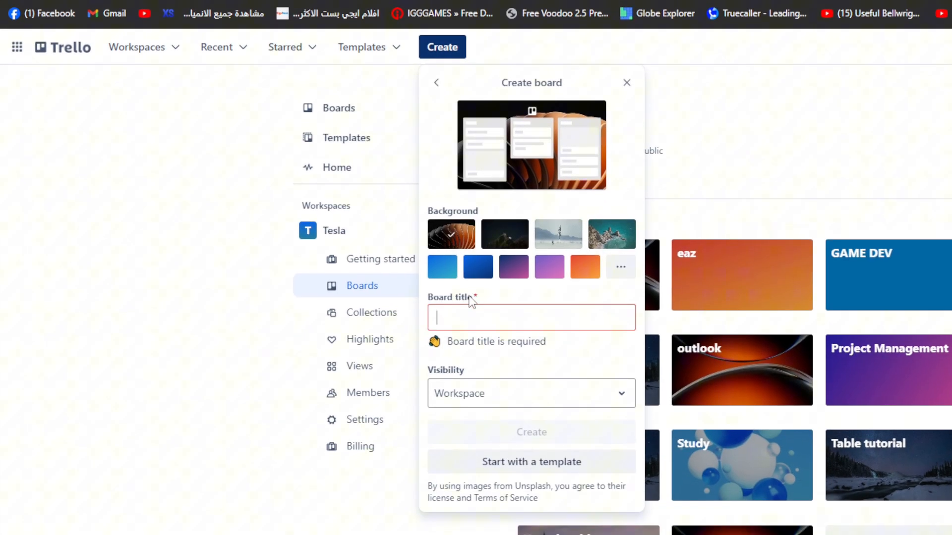
click(626, 83)
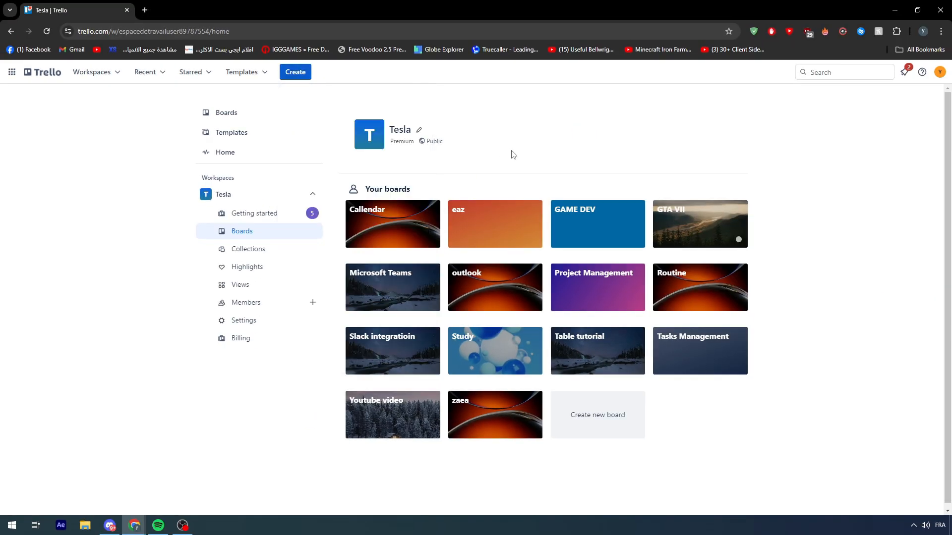
mouse_move(536, 218)
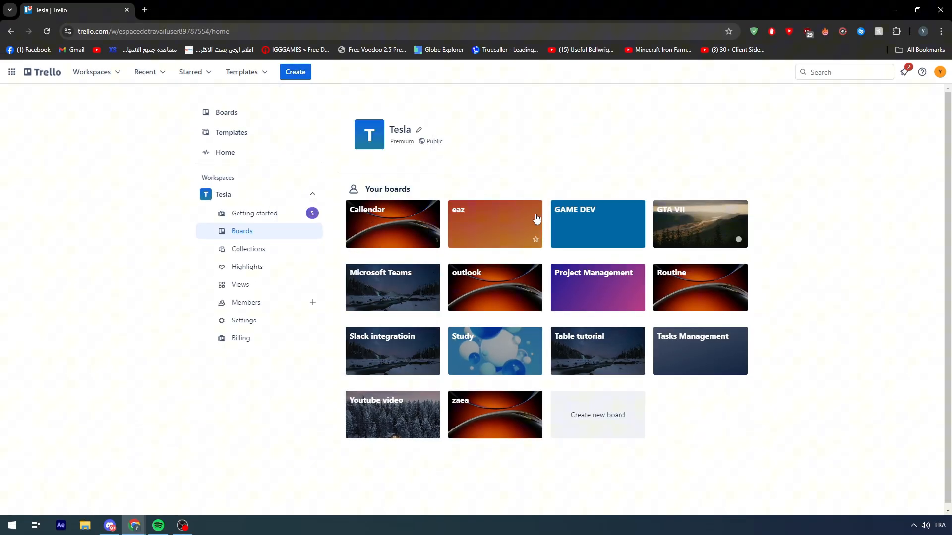
mouse_move(474, 223)
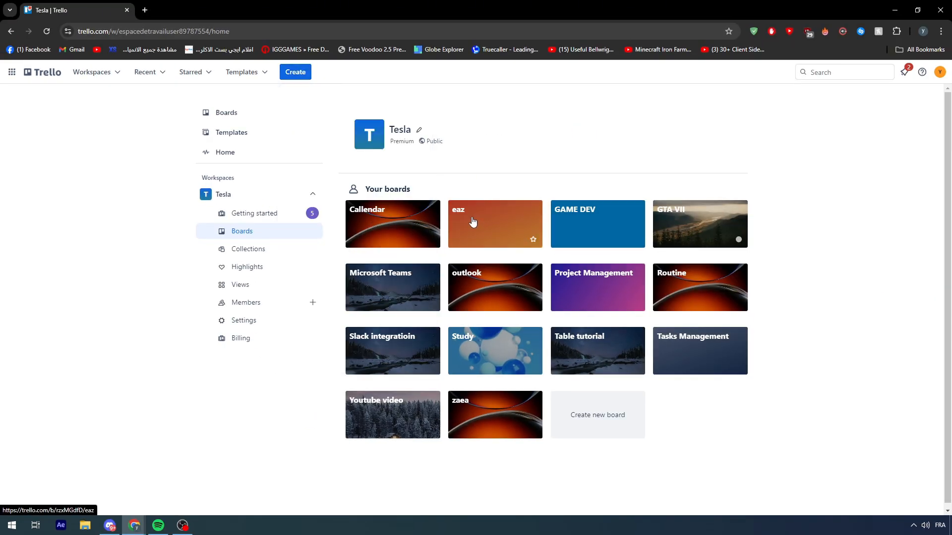
click(392, 223)
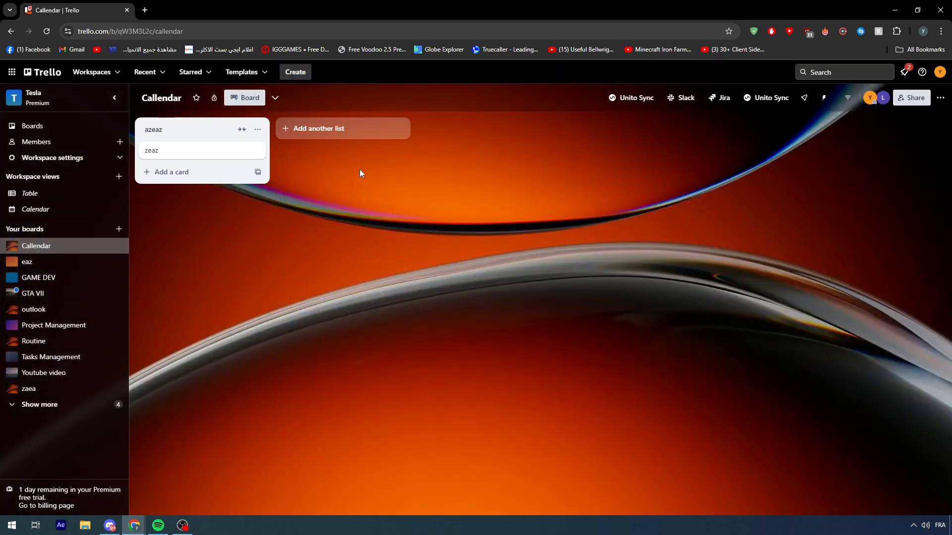
mouse_move(545, 271)
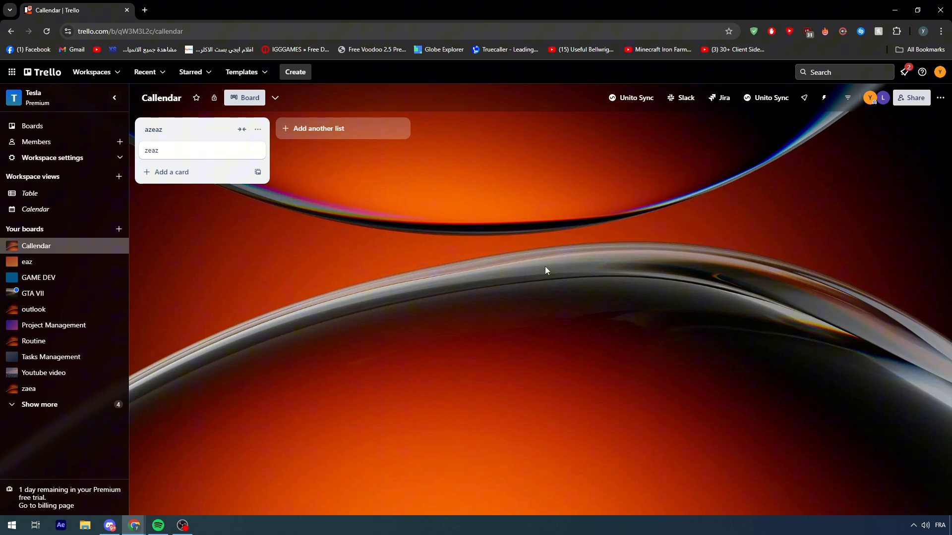
mouse_move(536, 274)
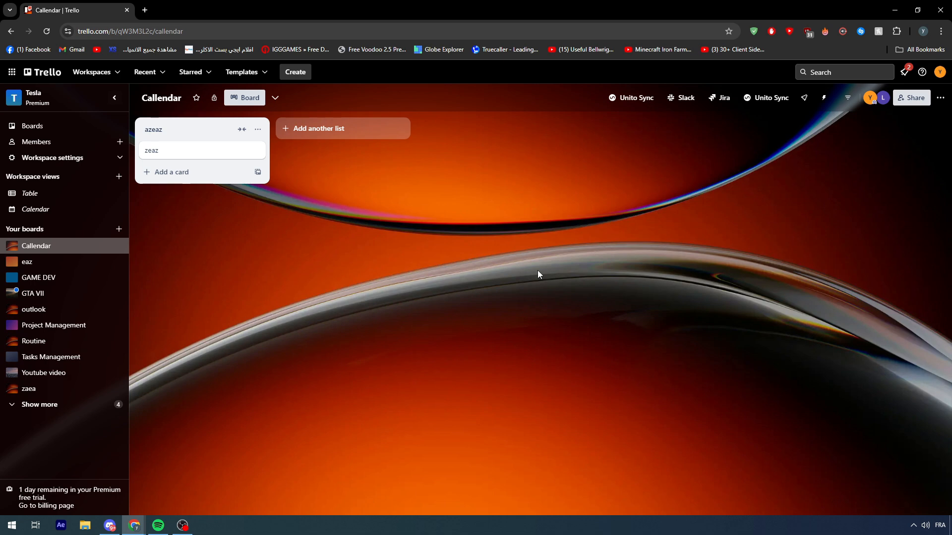
mouse_move(524, 289)
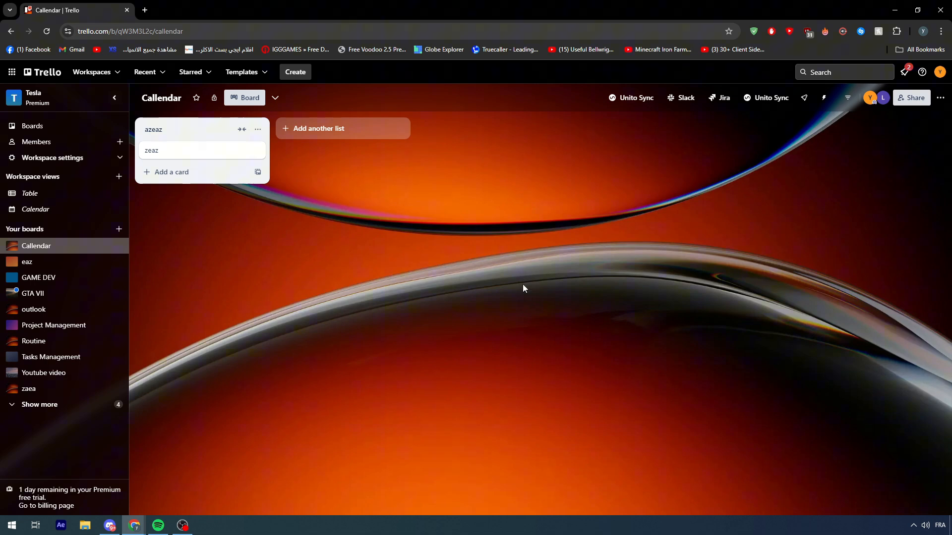
mouse_move(648, 158)
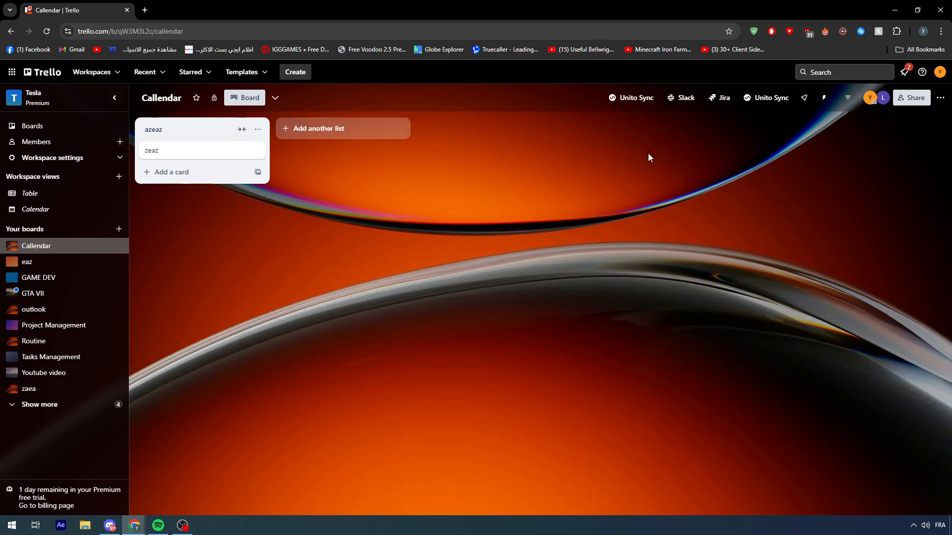
mouse_move(21, 19)
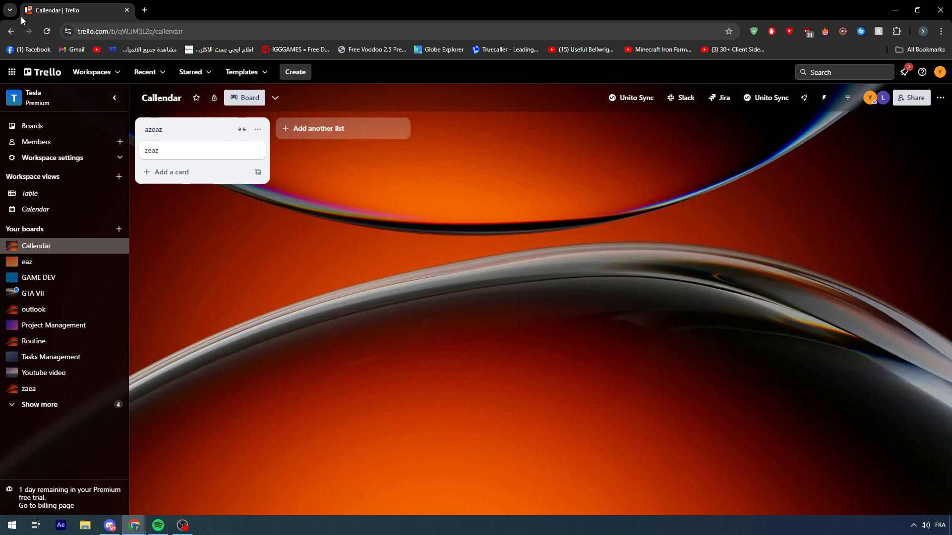
- Visit the eaz board briefly, then go back to the Callendar board
click(27, 261)
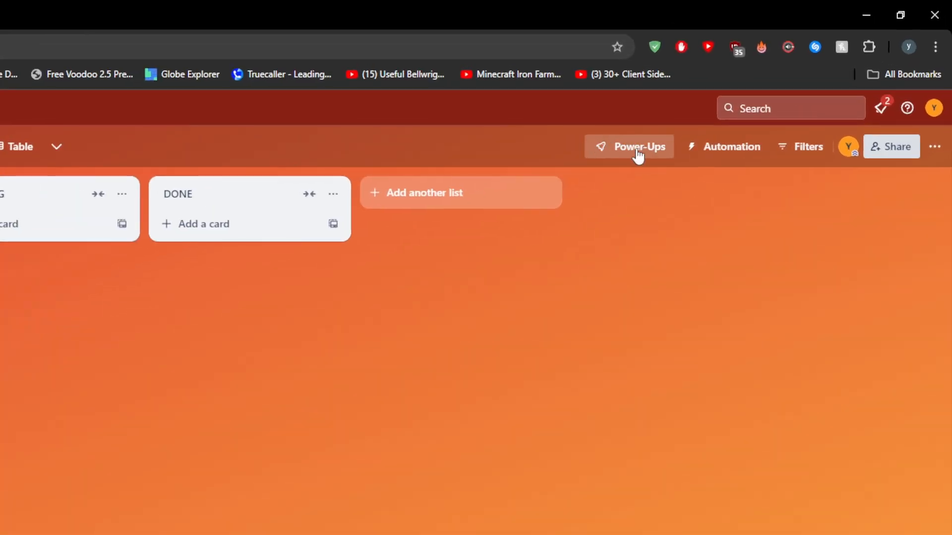
mouse_move(623, 166)
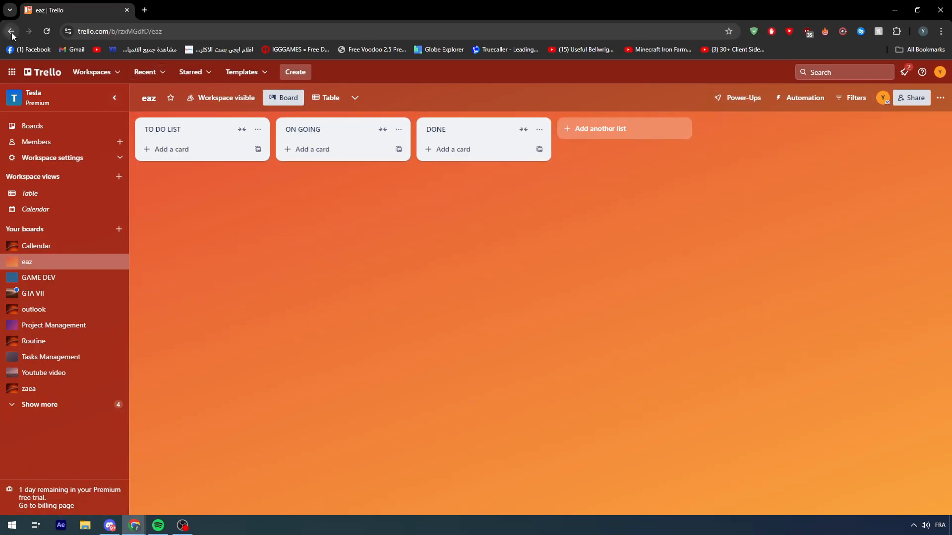
click(36, 245)
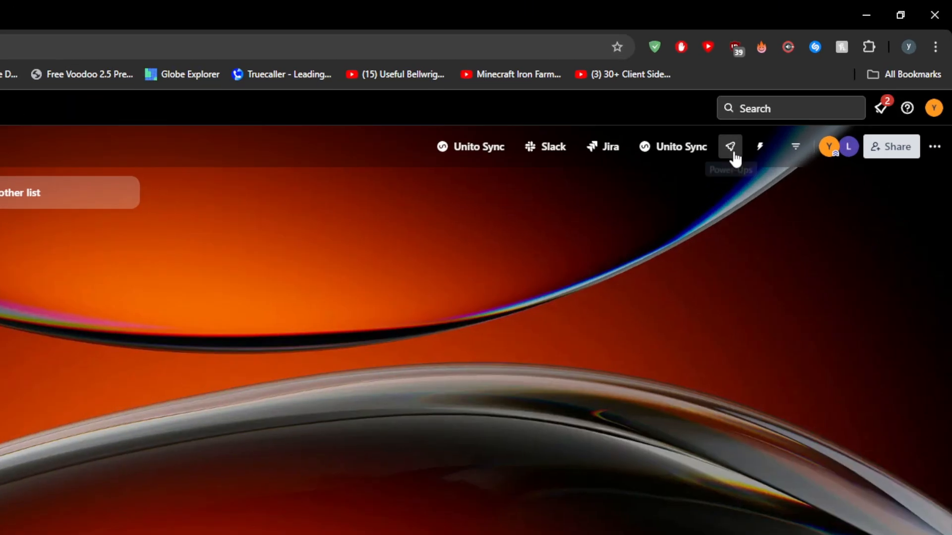
- View the board's enabled Power-Ups, then browse the full Add Power-Ups directory
click(730, 147)
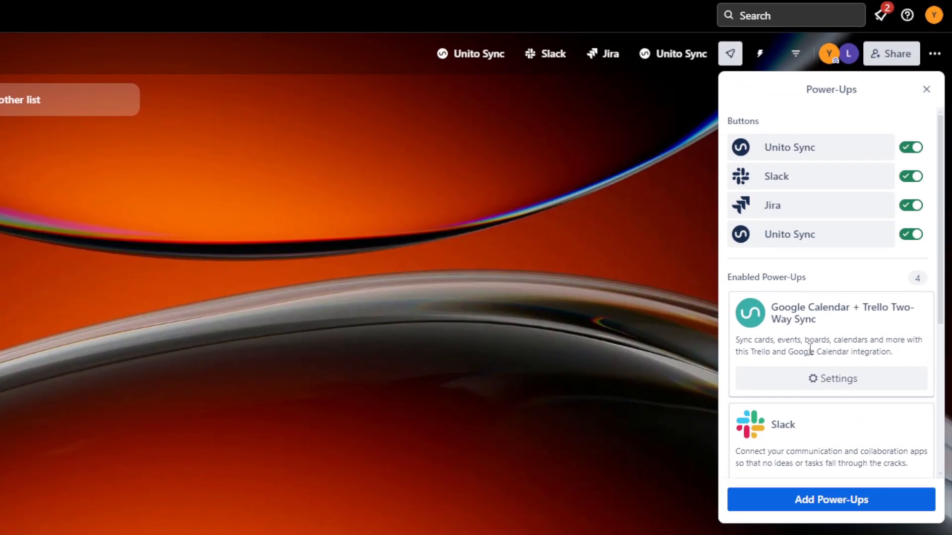
click(831, 500)
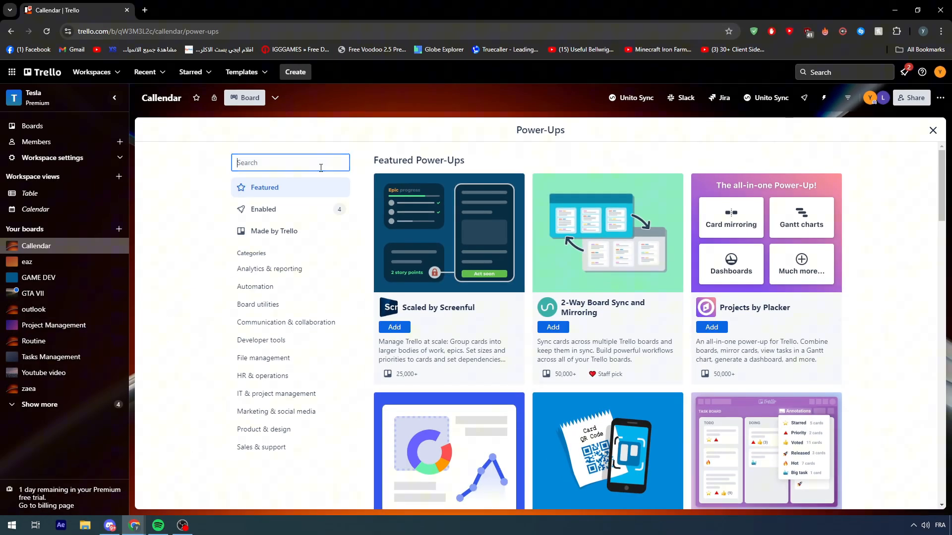
- Search the Power-Ups directory for "microsoft team", listing 8 matching results
text(microsoft team)
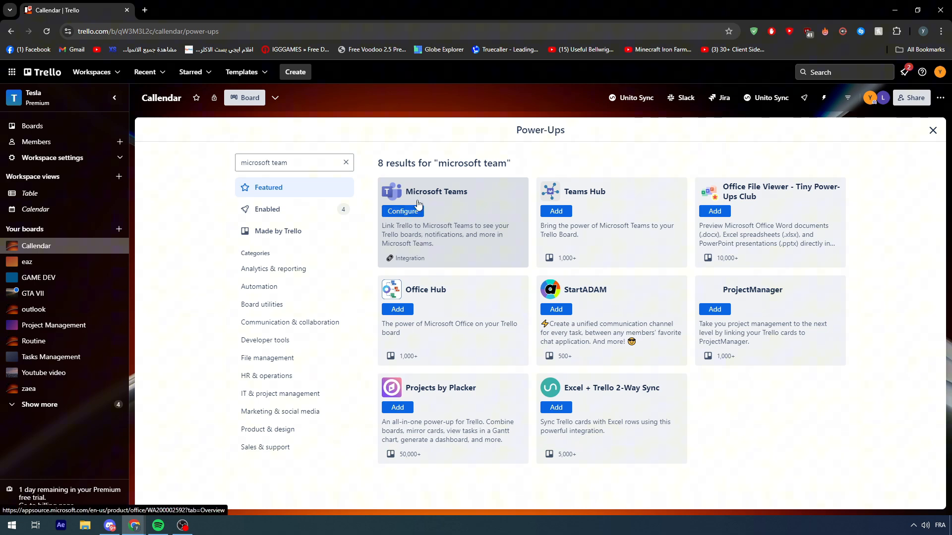
- Read the Microsoft Teams Power-Up detail page, its integration description and example screenshot
click(436, 192)
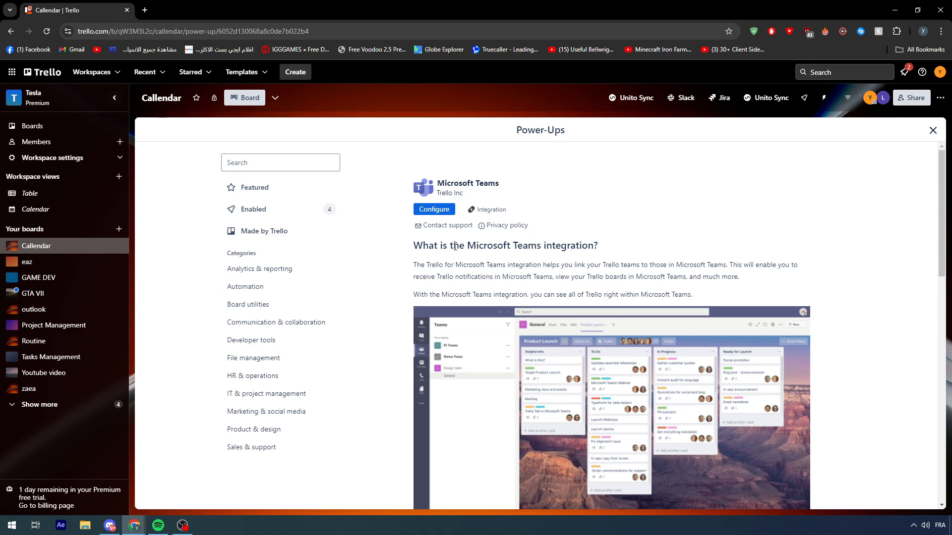
mouse_move(466, 261)
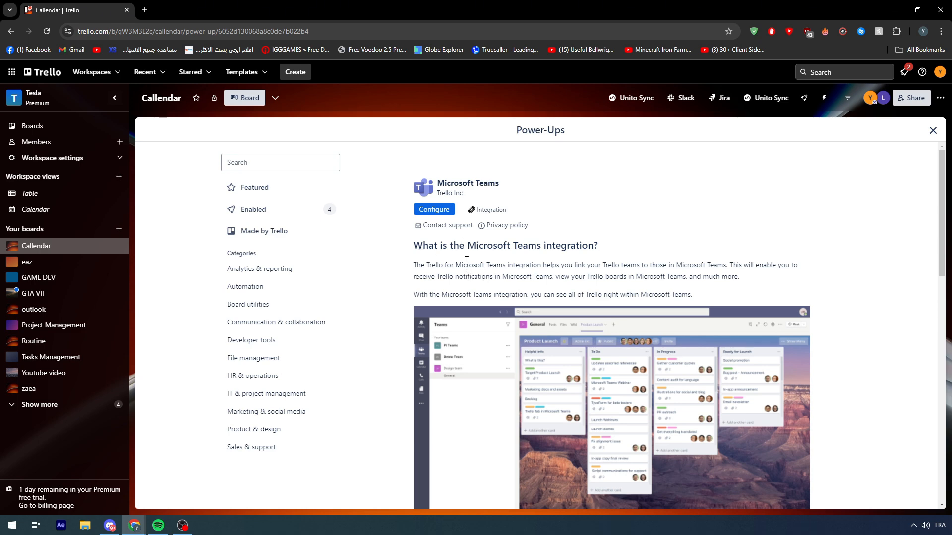
scroll(down, 3)
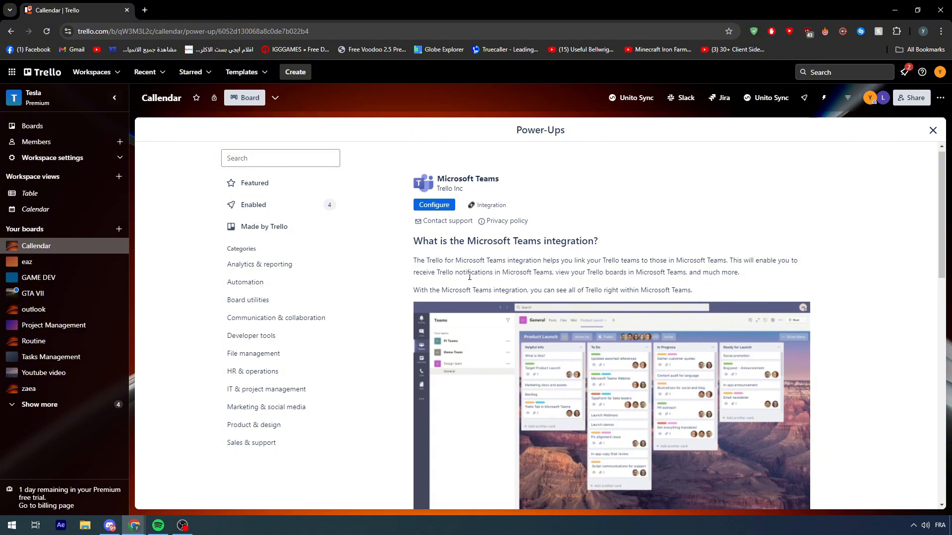
scroll(down, 3)
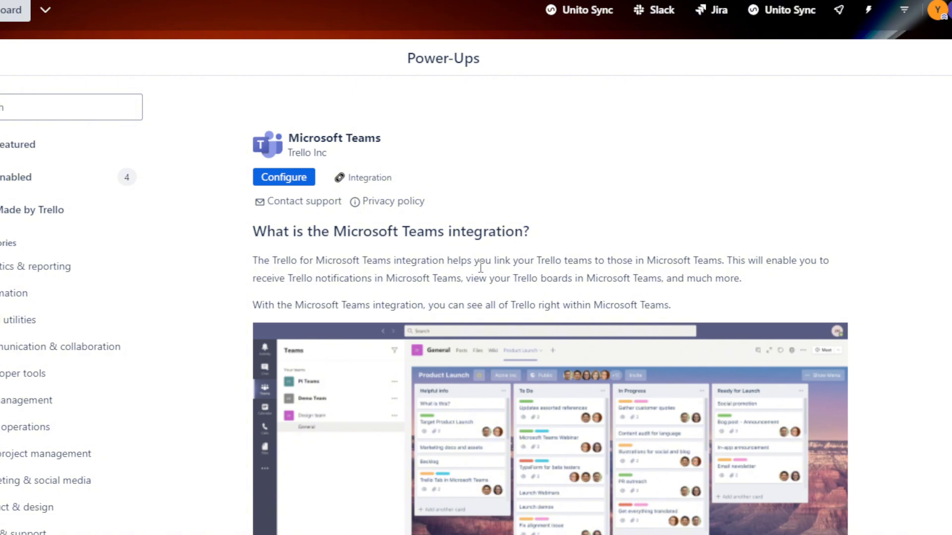
scroll(down, 3)
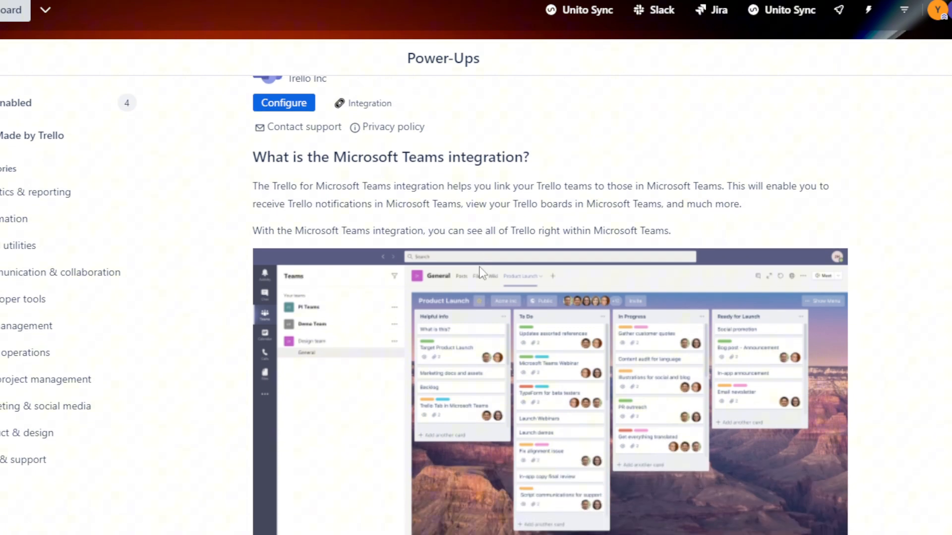
scroll(down, 3)
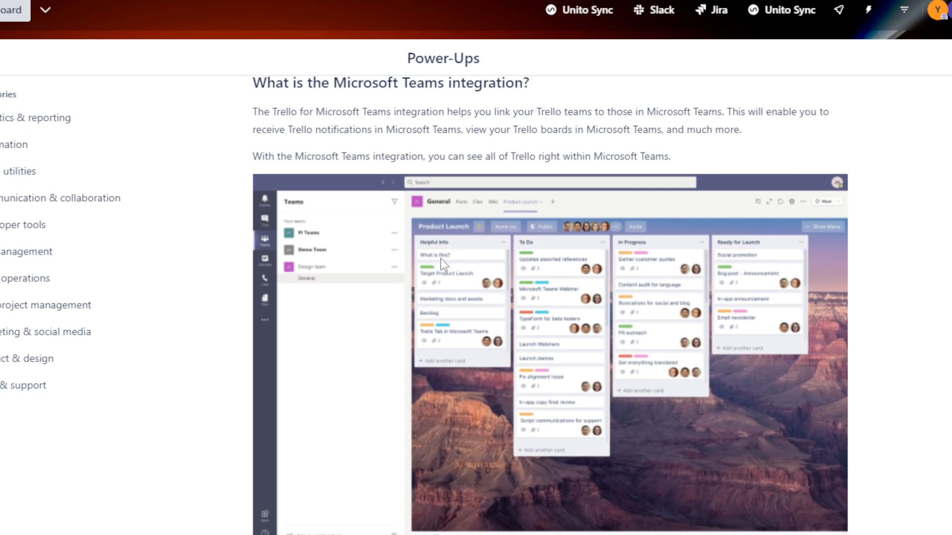
scroll(down, 3)
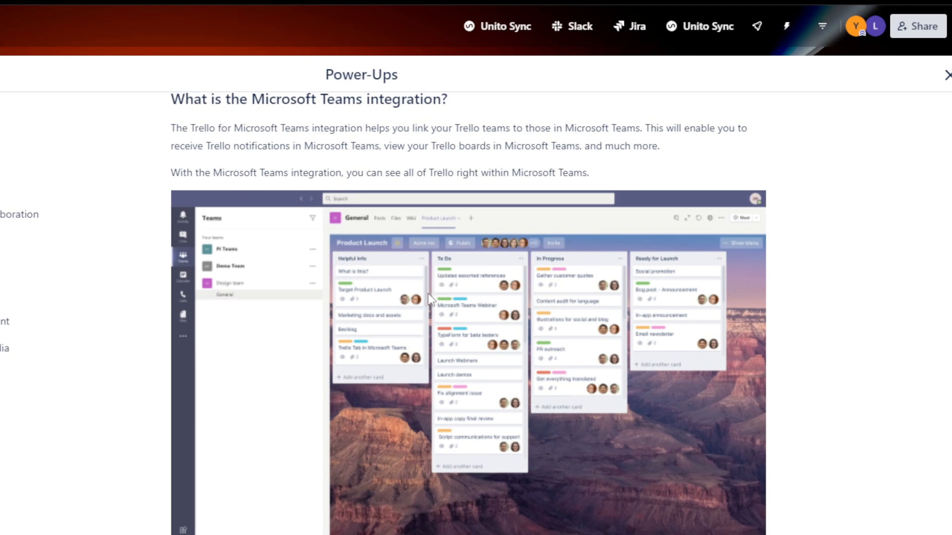
scroll(down, 3)
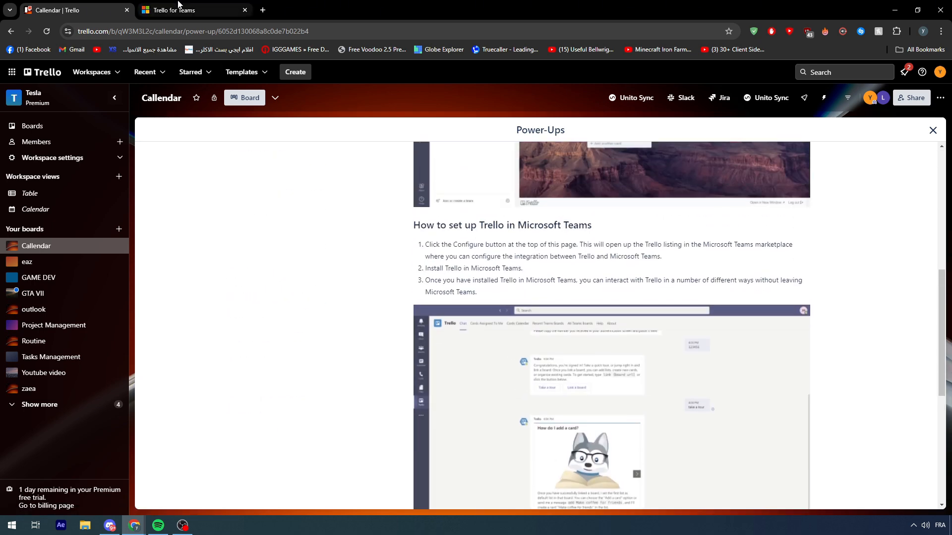
click(188, 10)
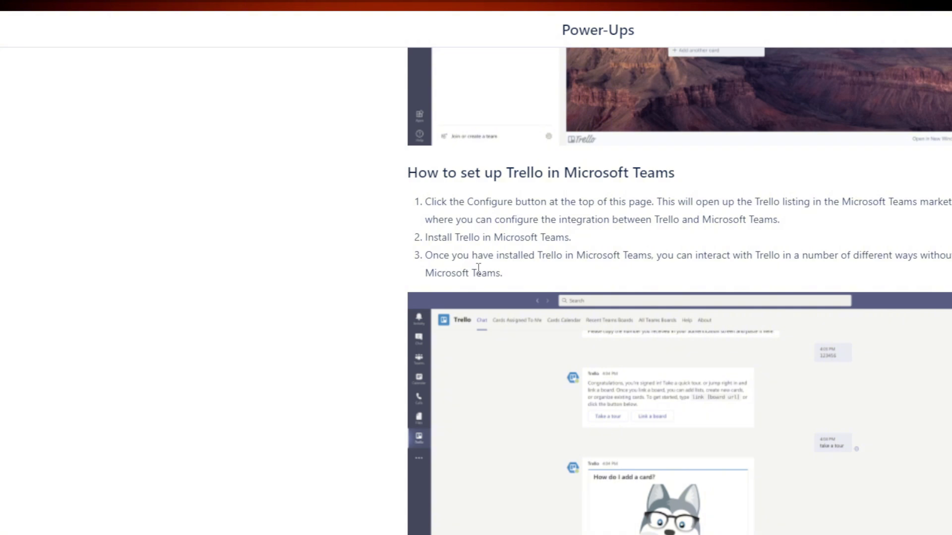
scroll(down, 3)
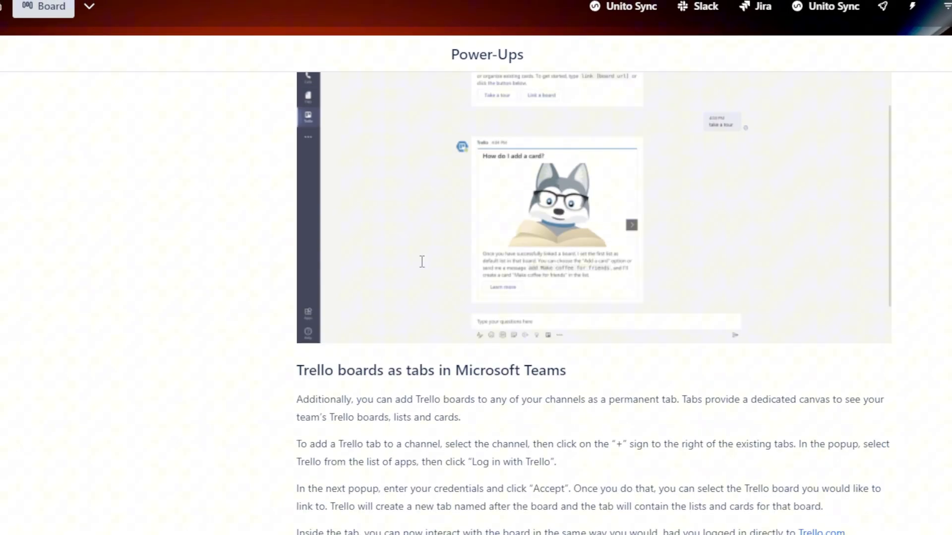
scroll(down, 3)
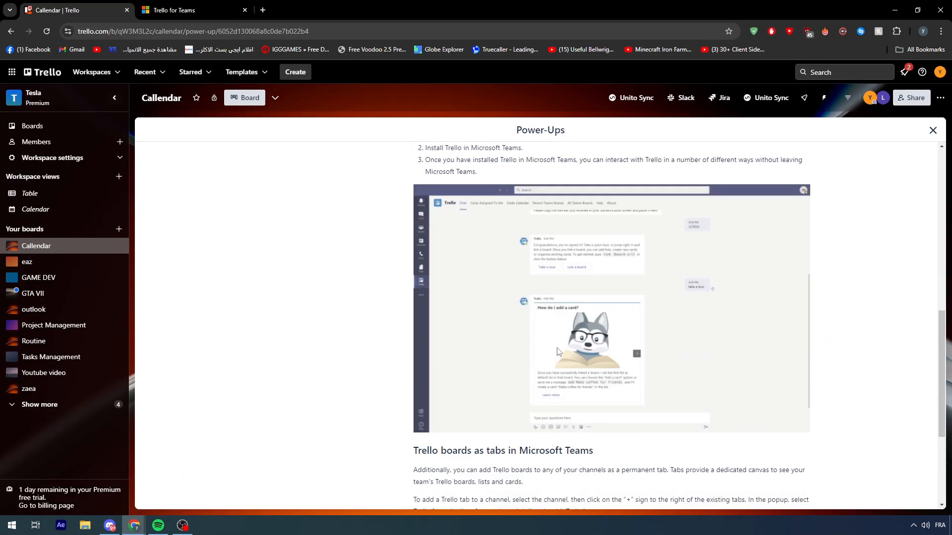
scroll(down, 3)
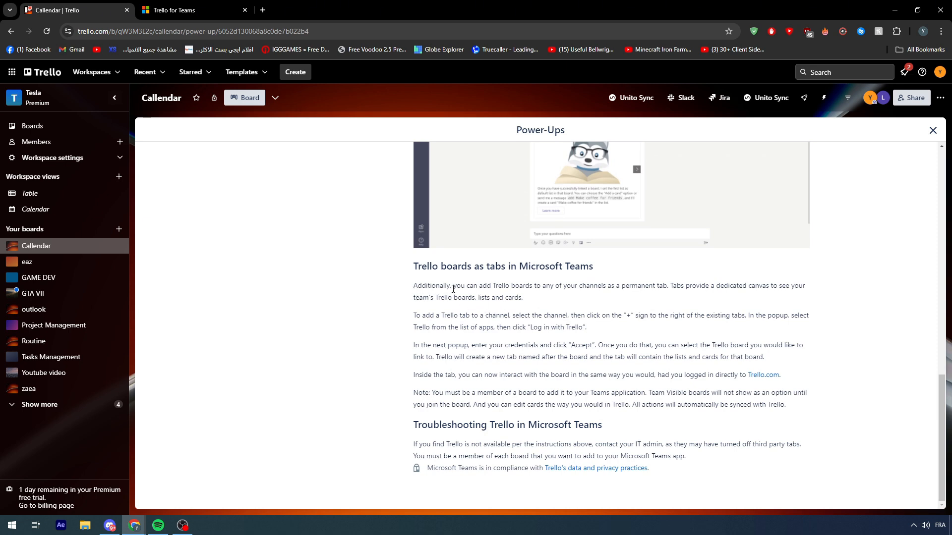
drag(457, 285, 559, 285)
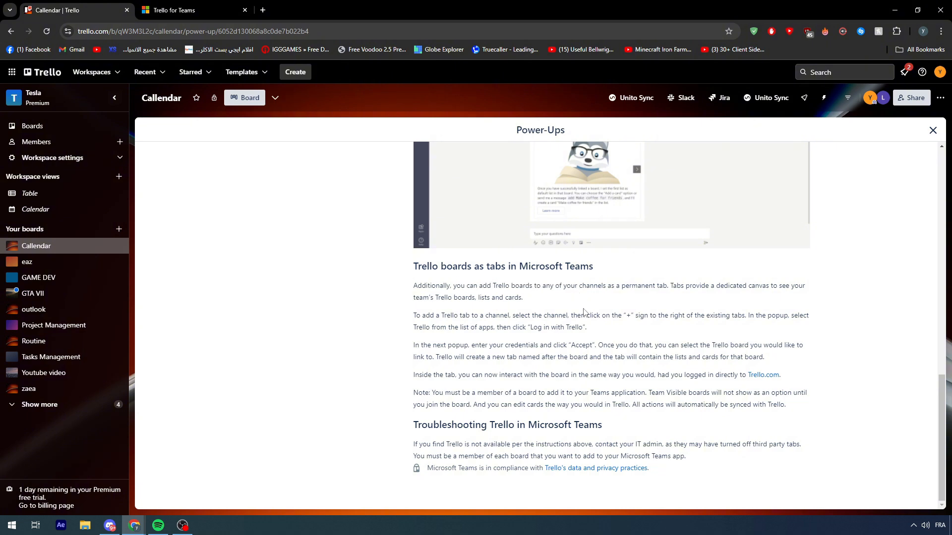
mouse_move(732, 300)
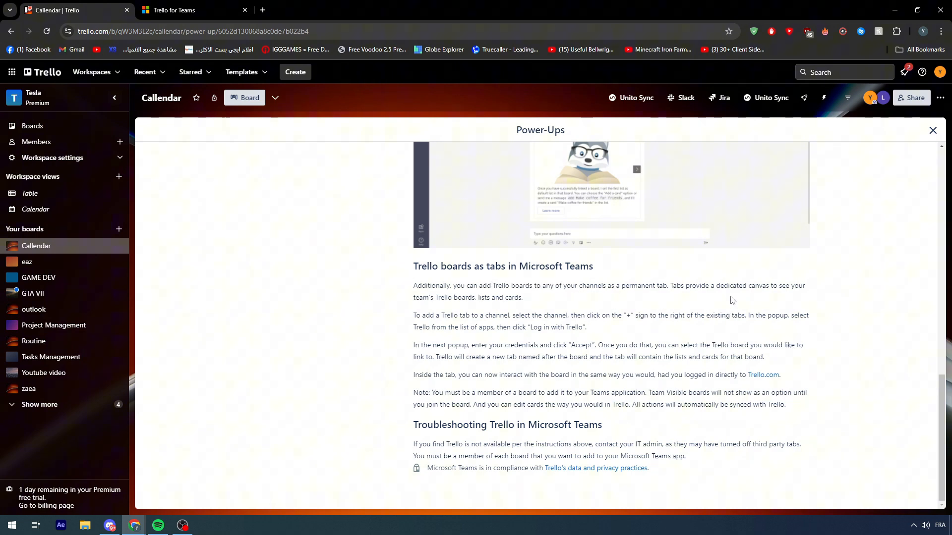
mouse_move(721, 307)
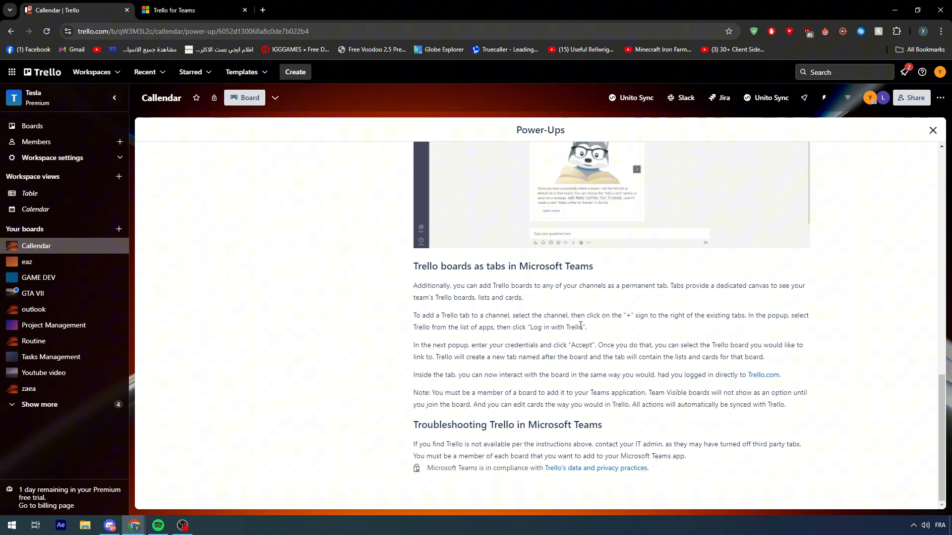
double_click(493, 315)
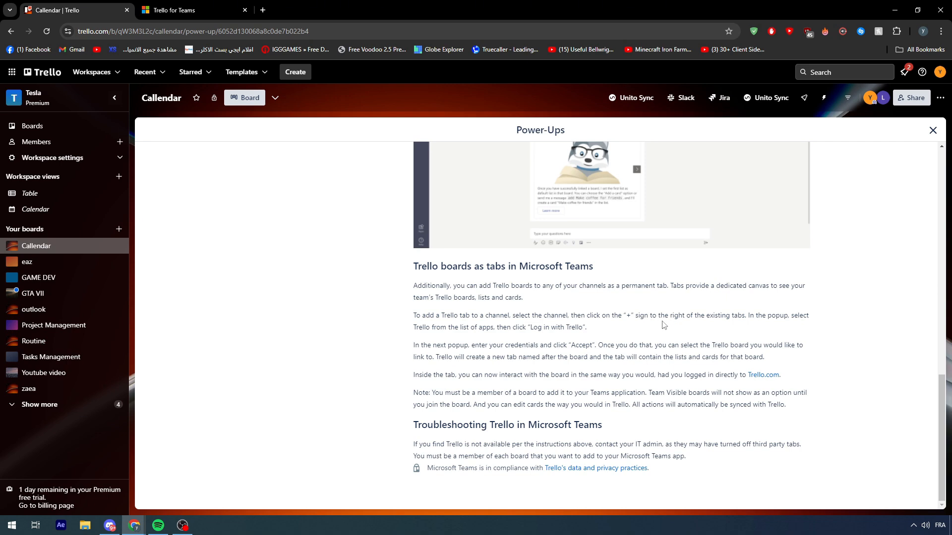
mouse_move(497, 348)
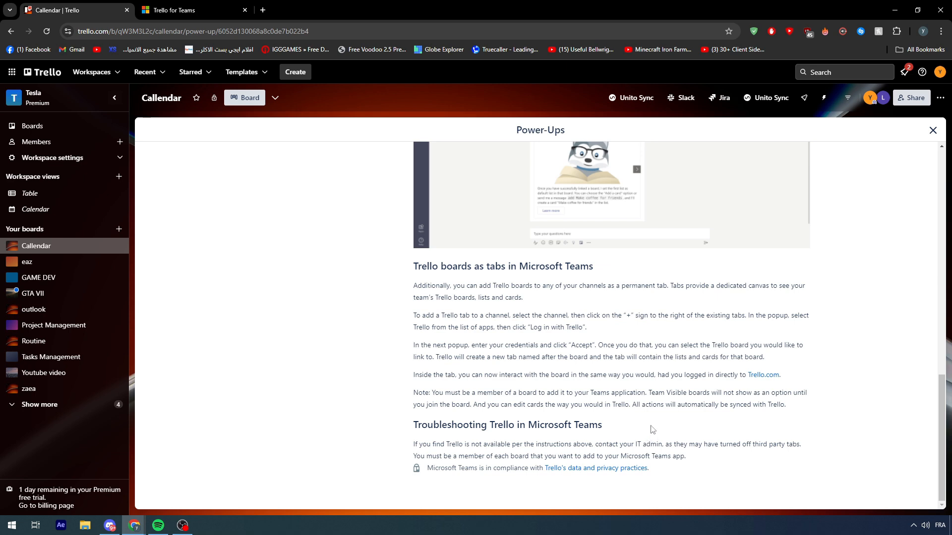
mouse_move(637, 353)
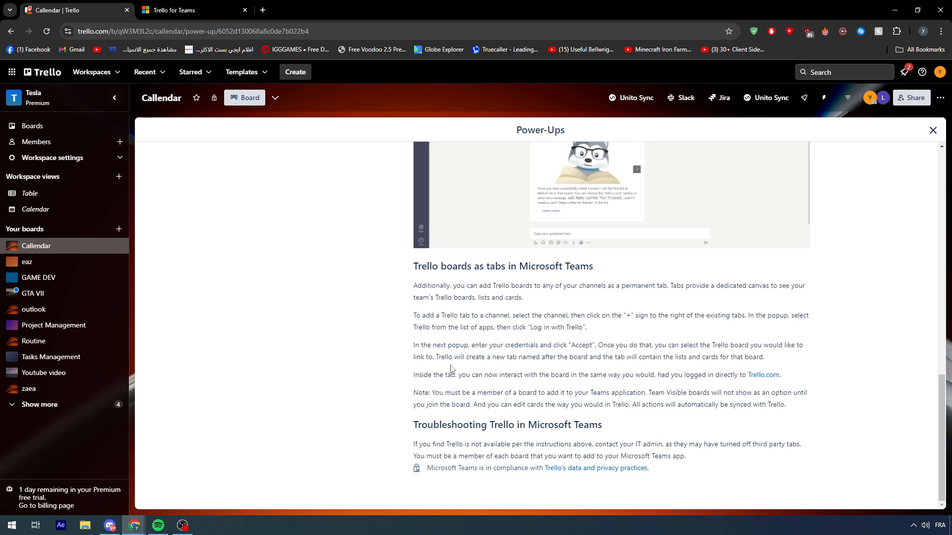
mouse_move(559, 383)
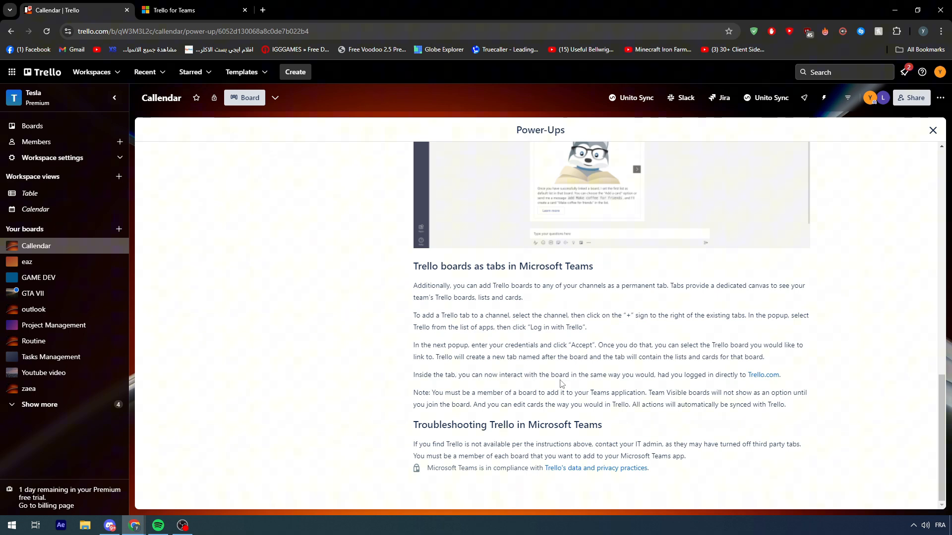
mouse_move(692, 382)
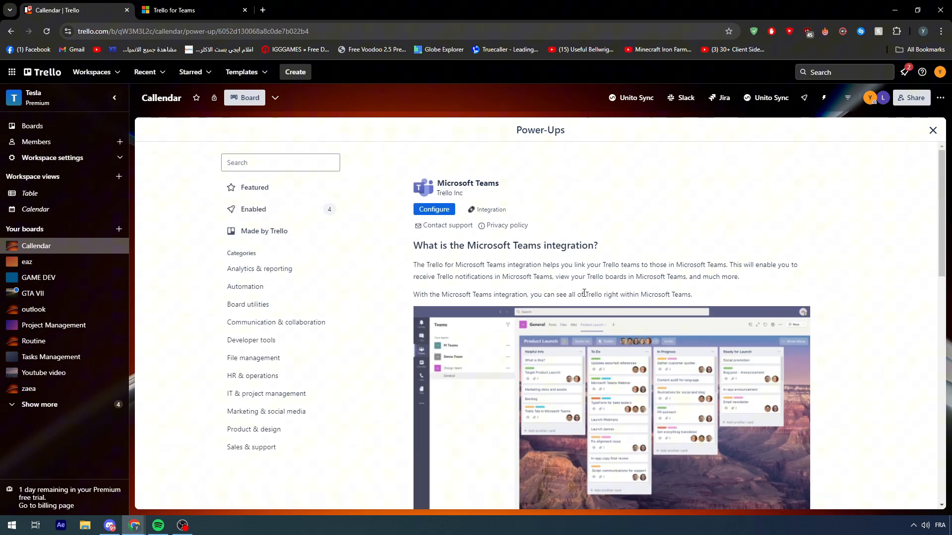
- Switch to the Trello for Teams AppSource listing and read its Overview features and benefits
click(176, 10)
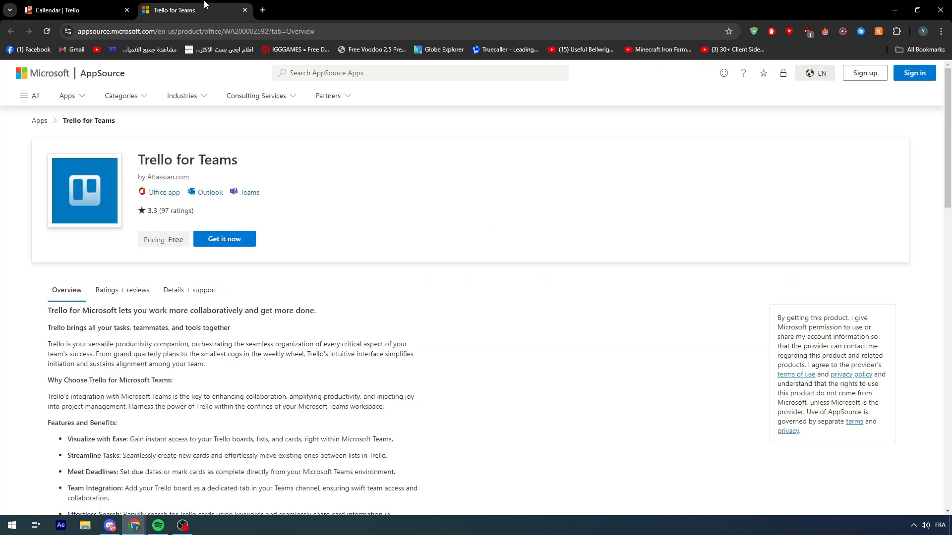
scroll(down, 3)
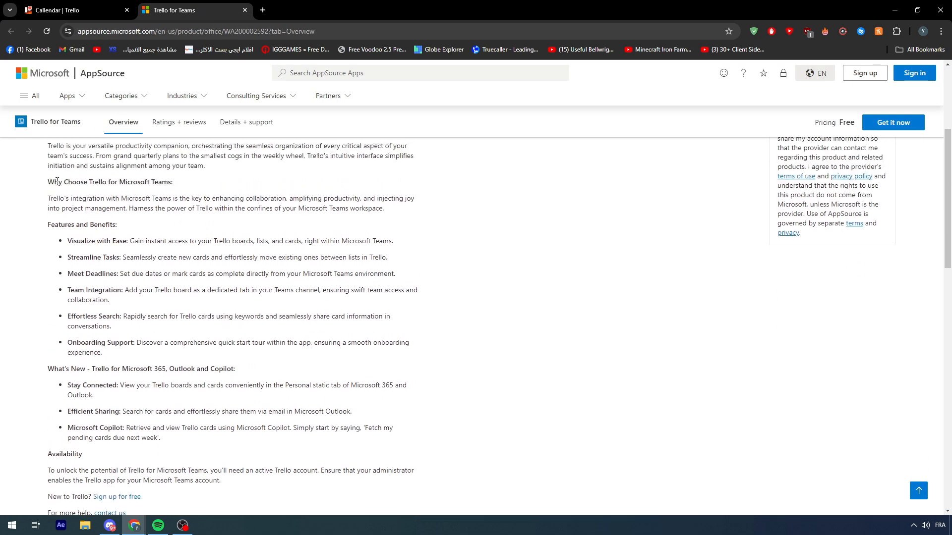
scroll(down, 3)
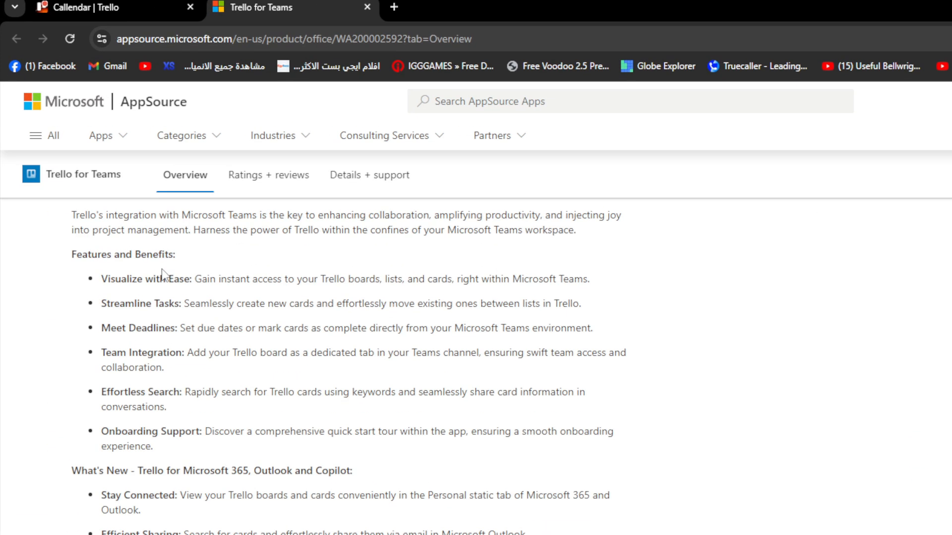
scroll(down, 3)
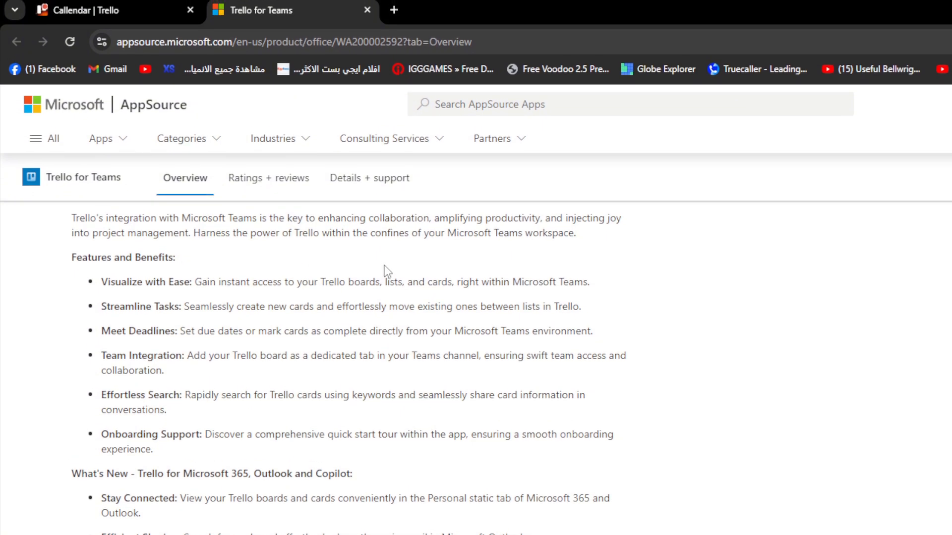
scroll(down, 3)
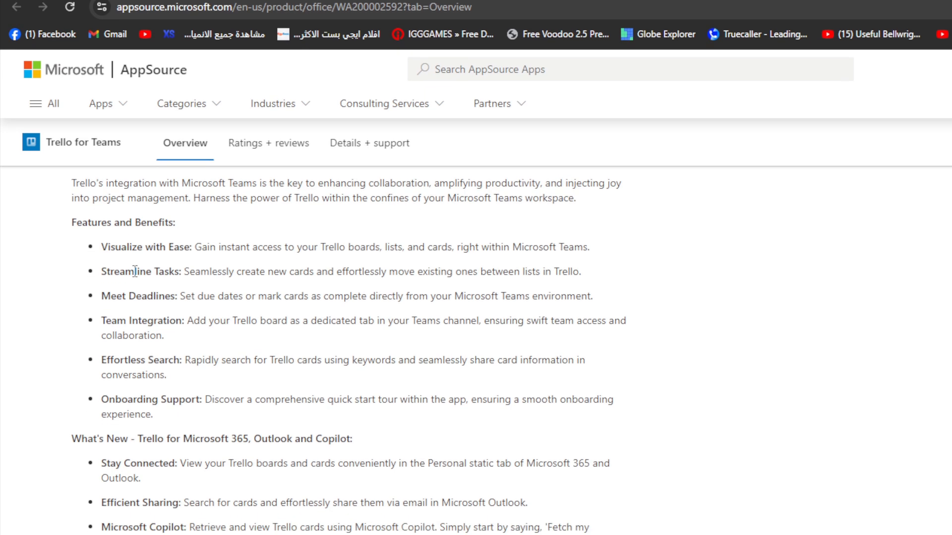
scroll(down, 3)
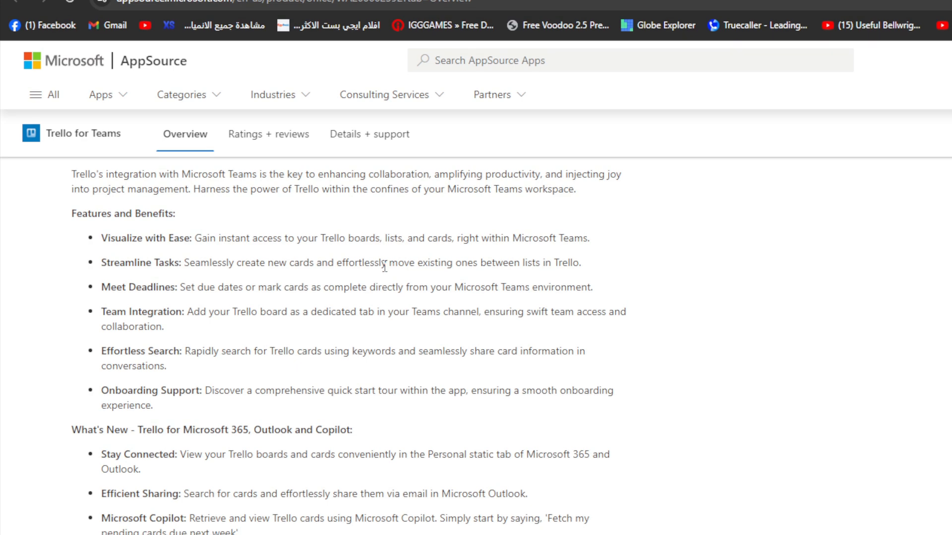
- Continue through what's new, availability, and into the app capabilities section
scroll(down, 3)
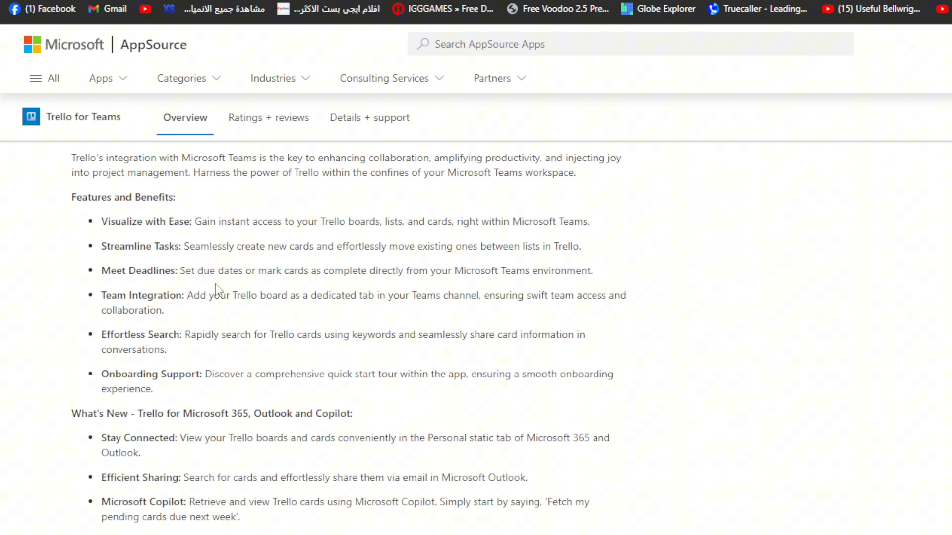
scroll(down, 3)
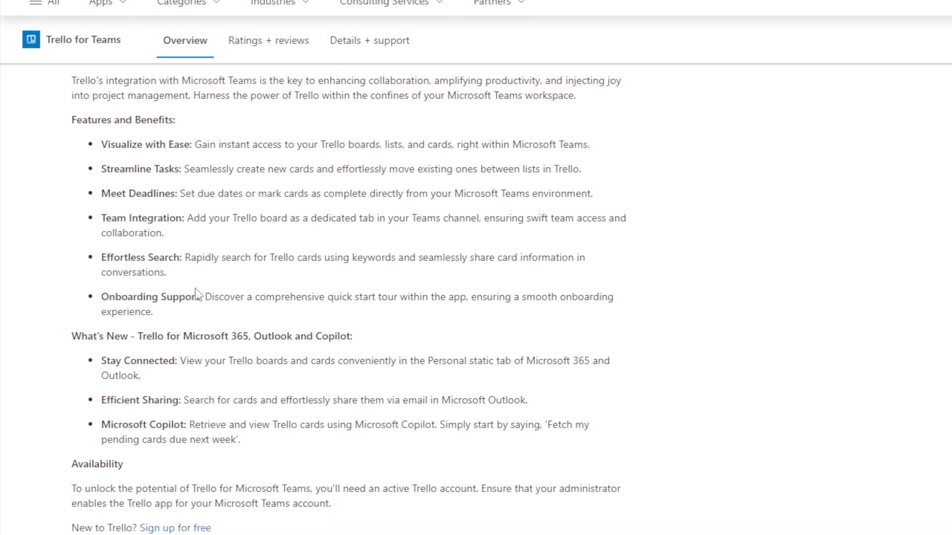
scroll(down, 3)
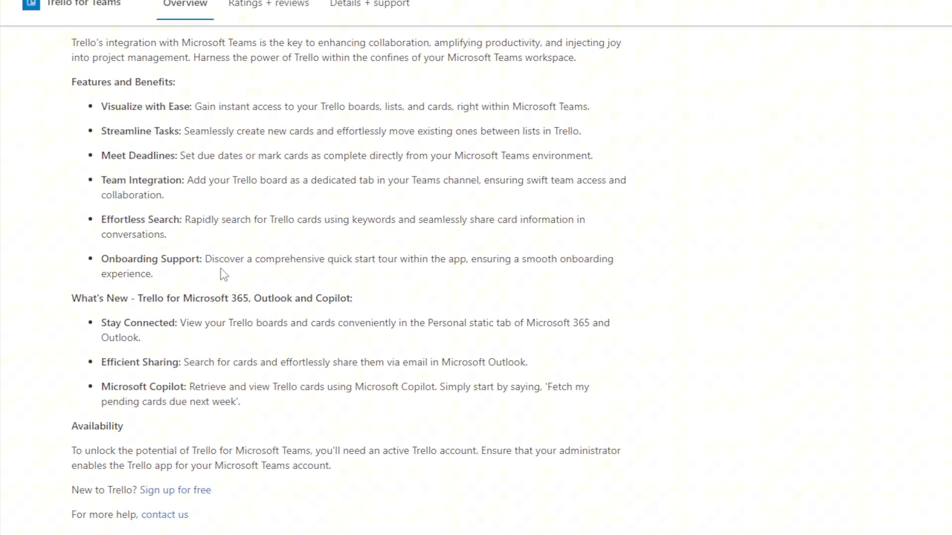
scroll(down, 3)
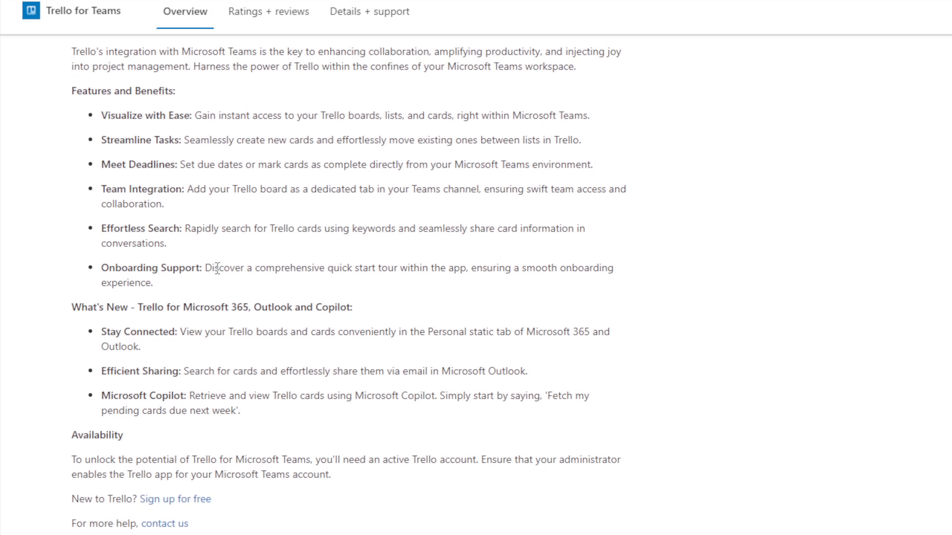
scroll(down, 3)
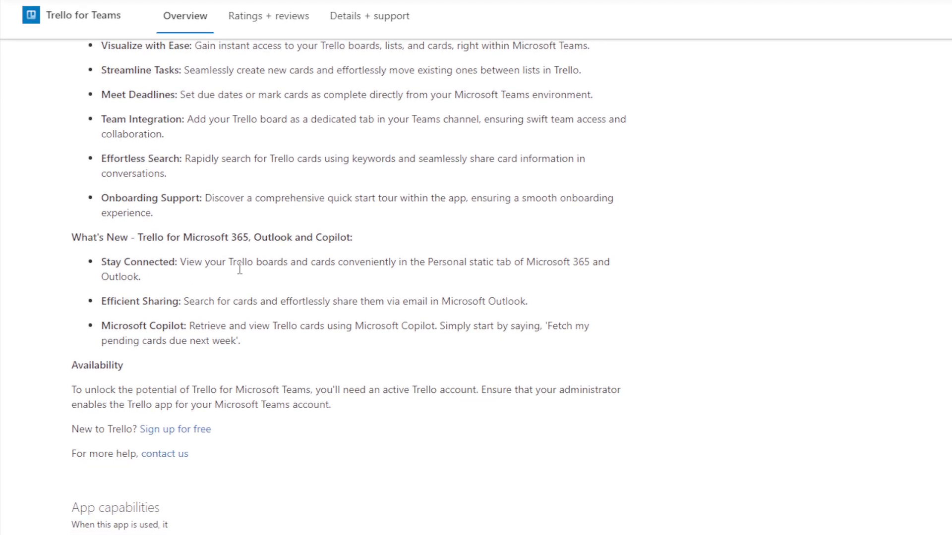
mouse_move(301, 266)
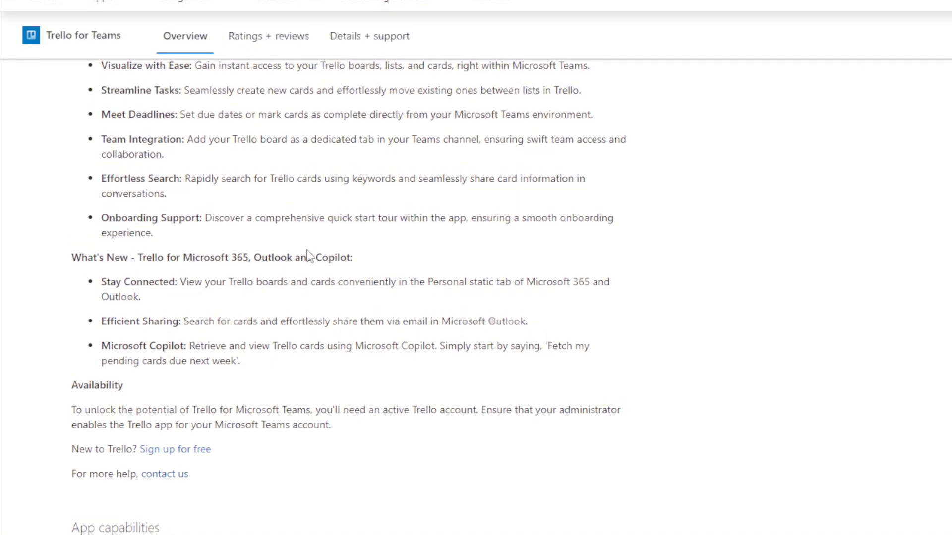
scroll(down, 3)
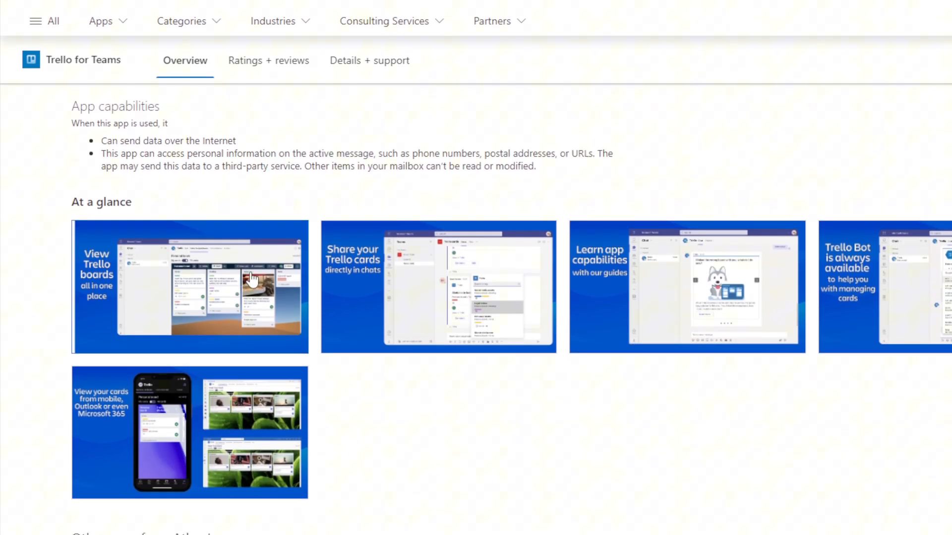
- Enlarge the listing's screenshots, showing the "Share your Trello cards directly in chats" image
click(188, 286)
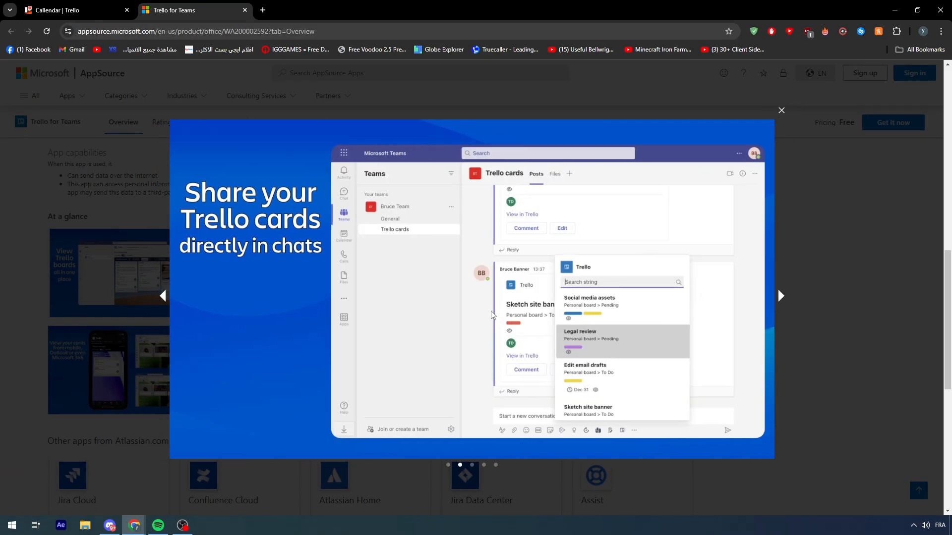
mouse_move(625, 384)
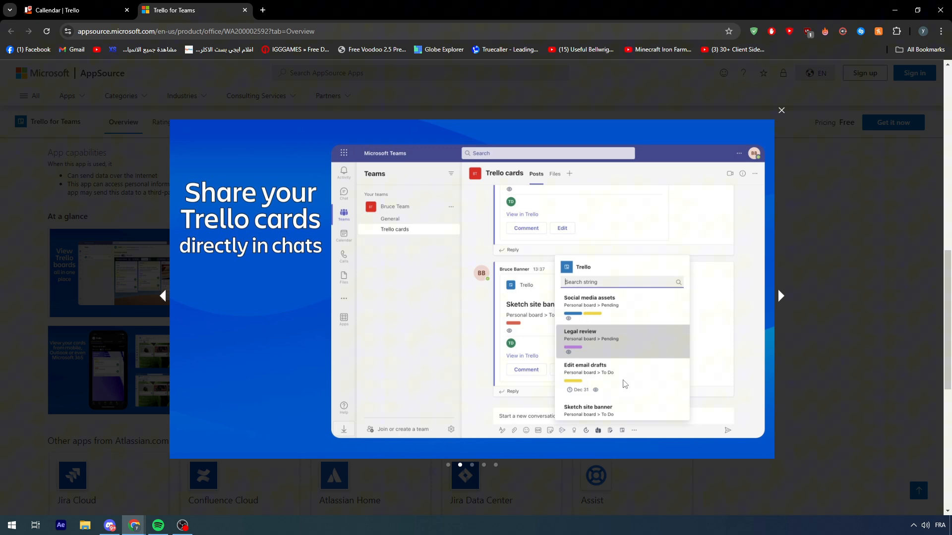
mouse_move(783, 302)
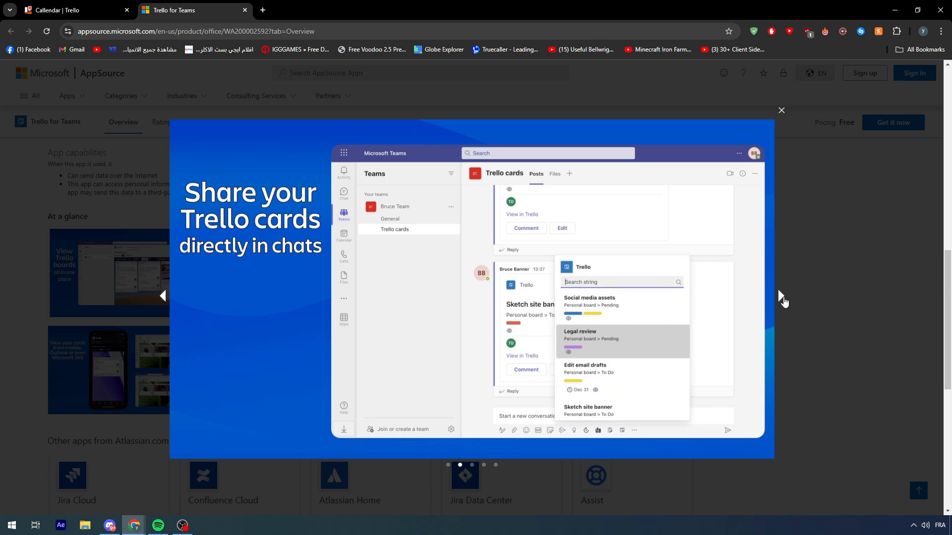